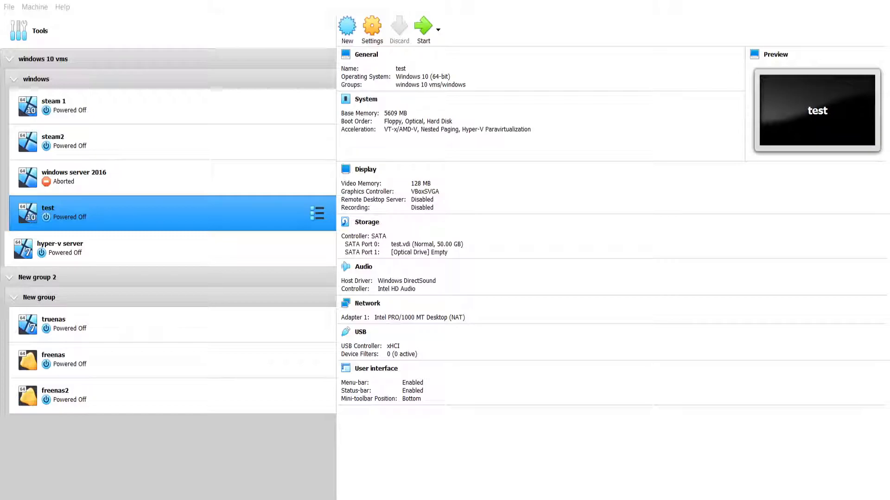
pyautogui.moveTo(300, 458)
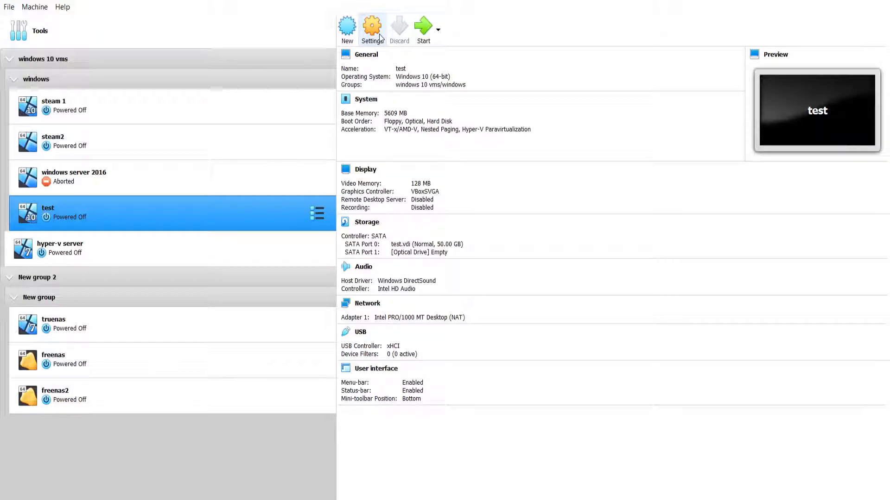
pyautogui.moveTo(556, 472)
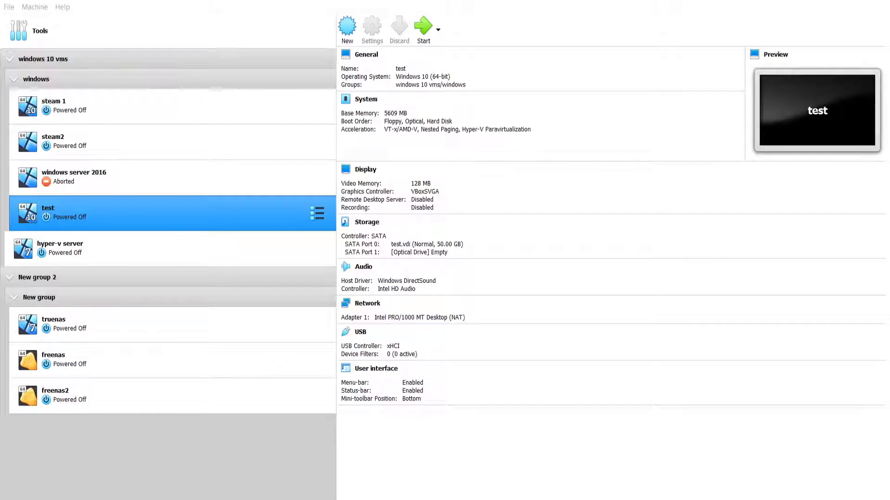
# Move Floppy to the end of the test VM's boot order and enable EFI and UTC hardware clock.
pyautogui.click(372, 28)
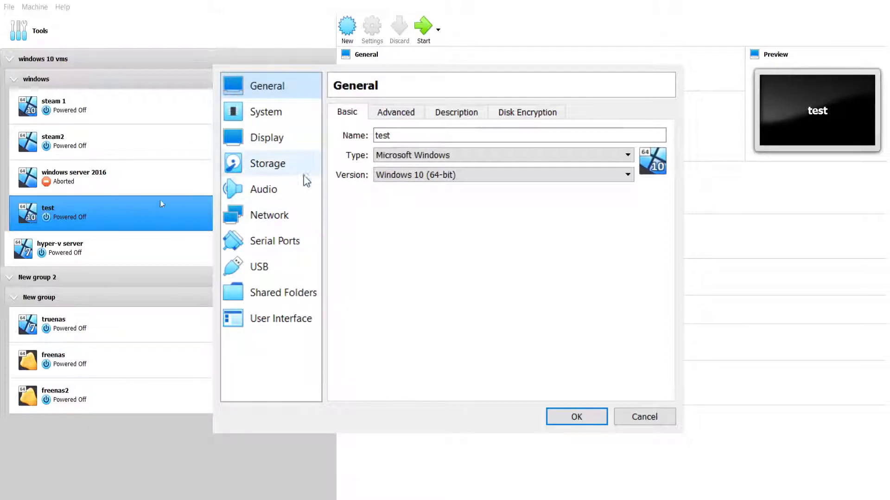
pyautogui.click(266, 112)
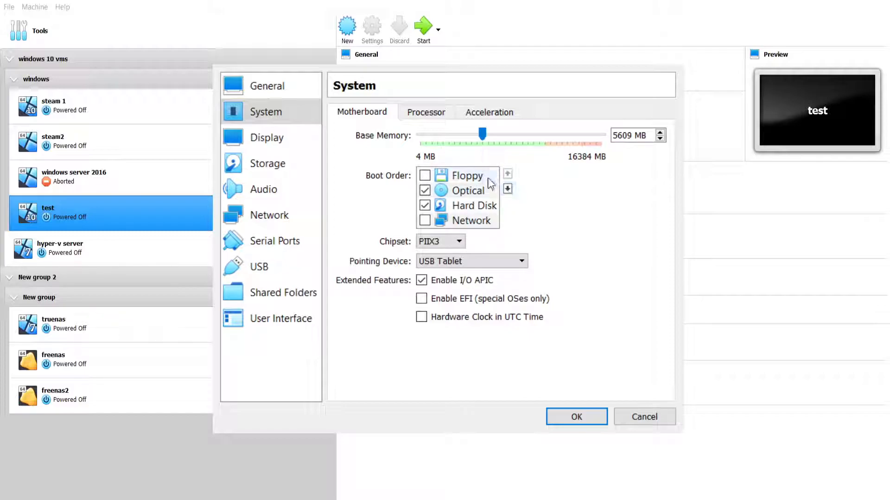
pyautogui.click(506, 188)
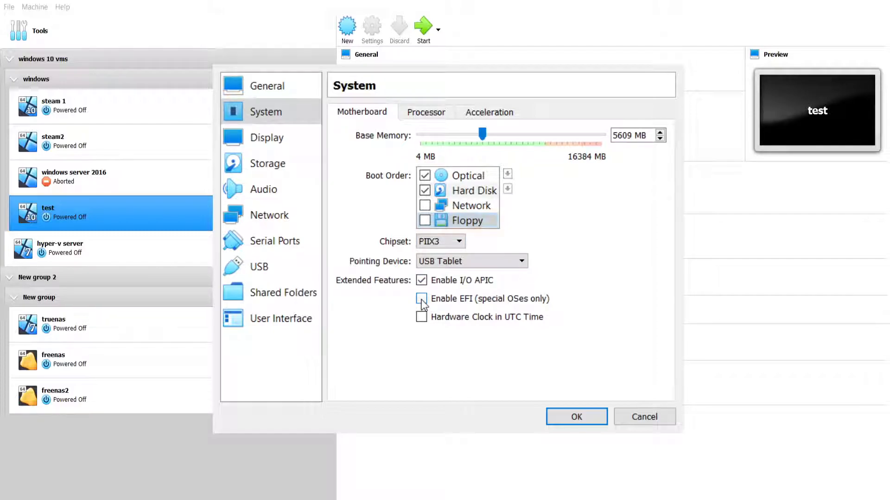
pyautogui.click(421, 299)
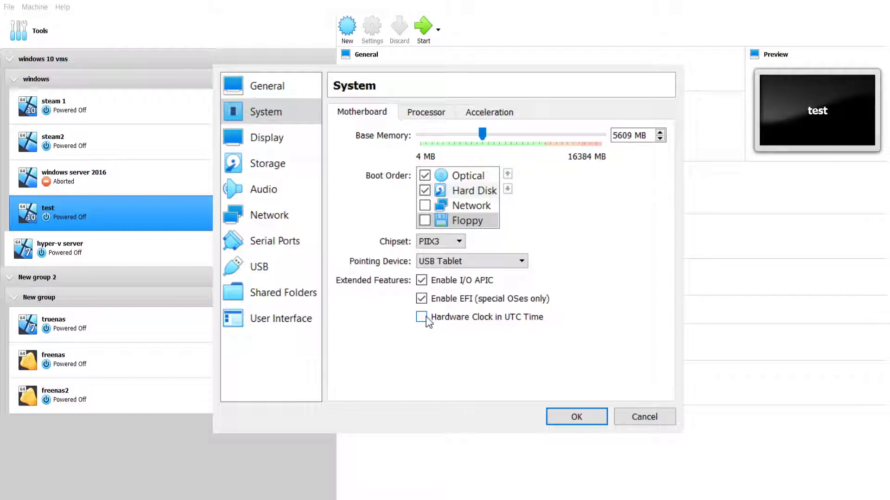
pyautogui.click(422, 316)
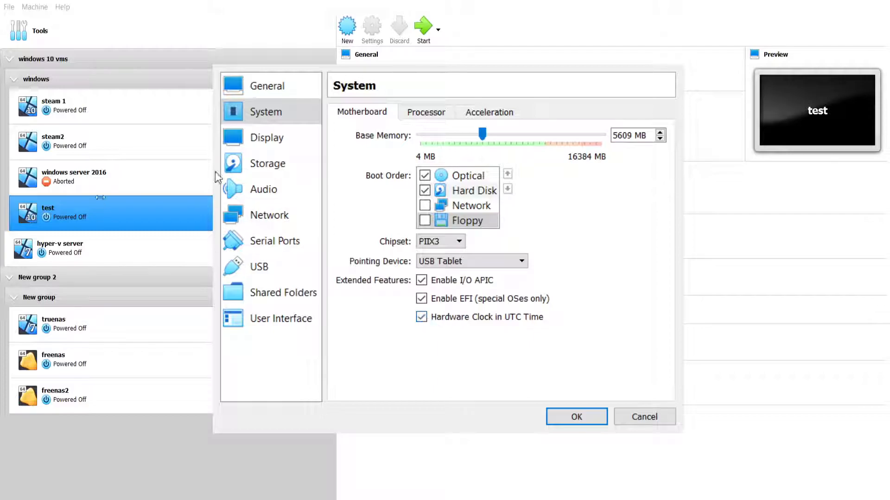
pyautogui.click(267, 137)
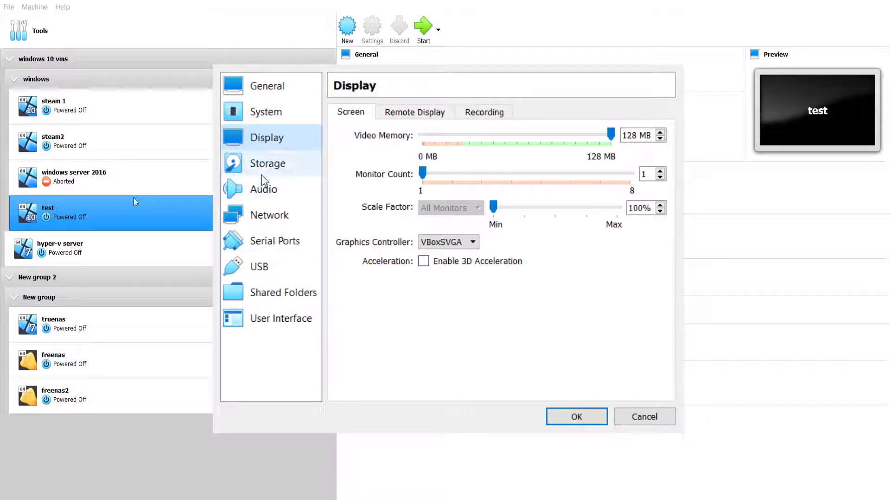
# Load Windows.iso into the empty optical drive and mark test.vdi as hot-pluggable.
pyautogui.click(268, 164)
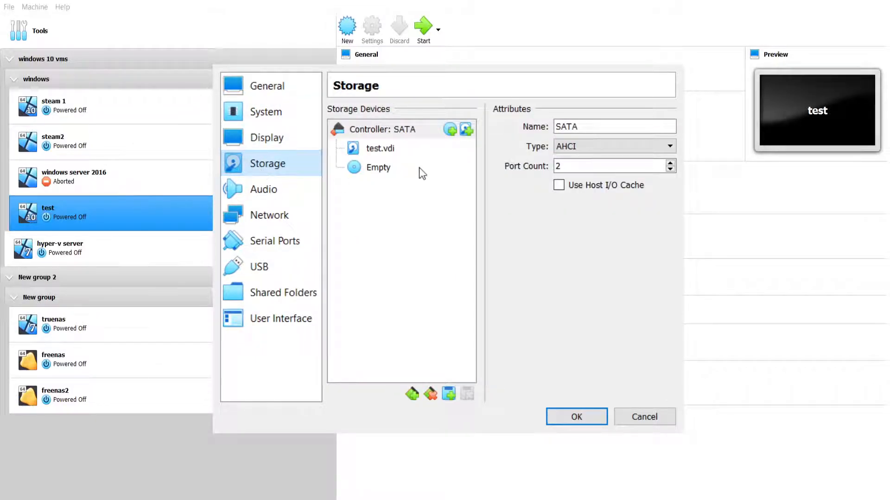
pyautogui.click(379, 167)
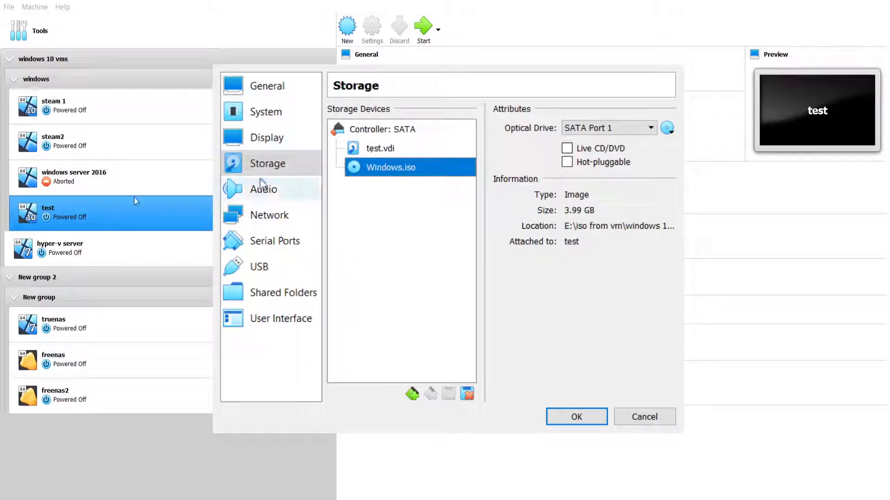
pyautogui.click(379, 148)
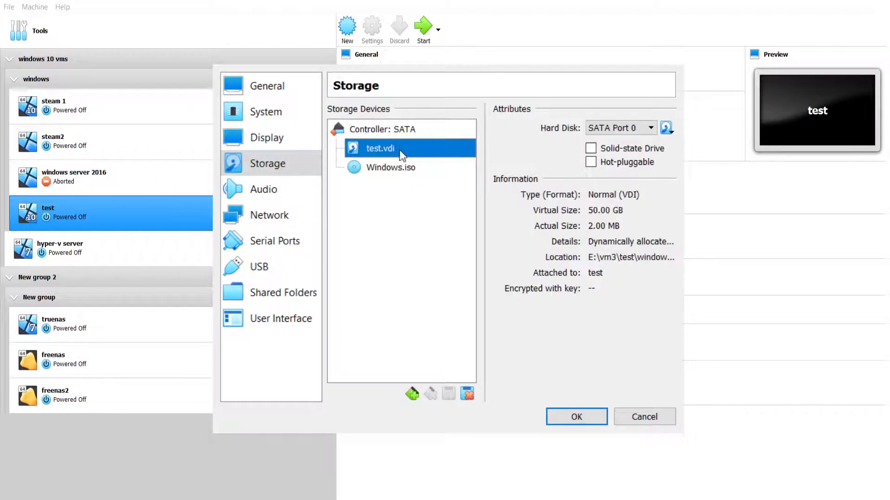
pyautogui.click(591, 162)
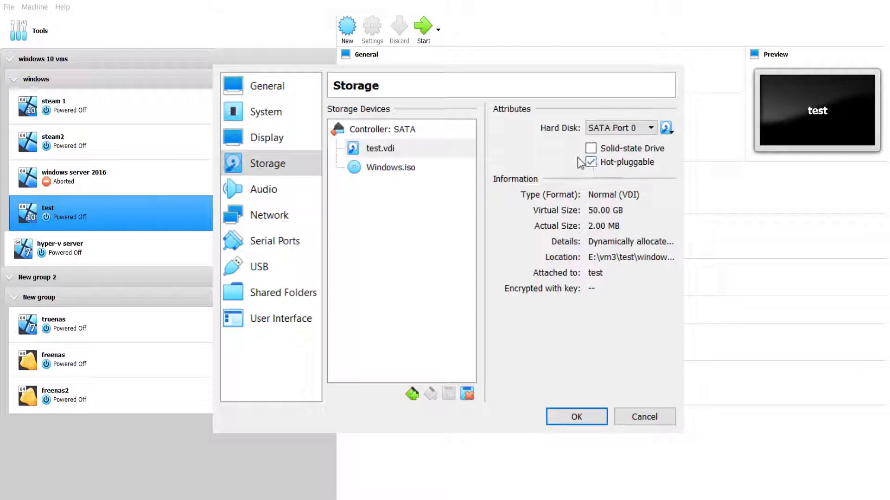
pyautogui.click(263, 190)
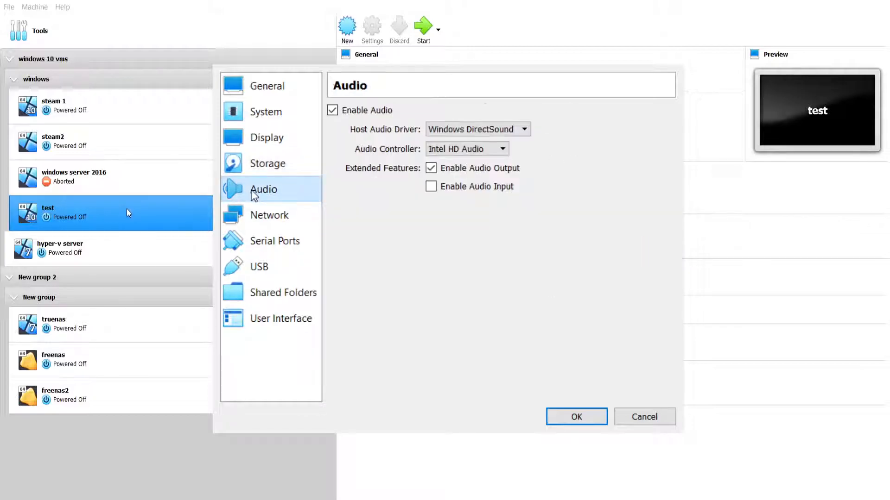
# Attach adapter 1 as Bridged Adapter to Intel(R) Wireless-AC 9560 160MHz.
pyautogui.click(270, 215)
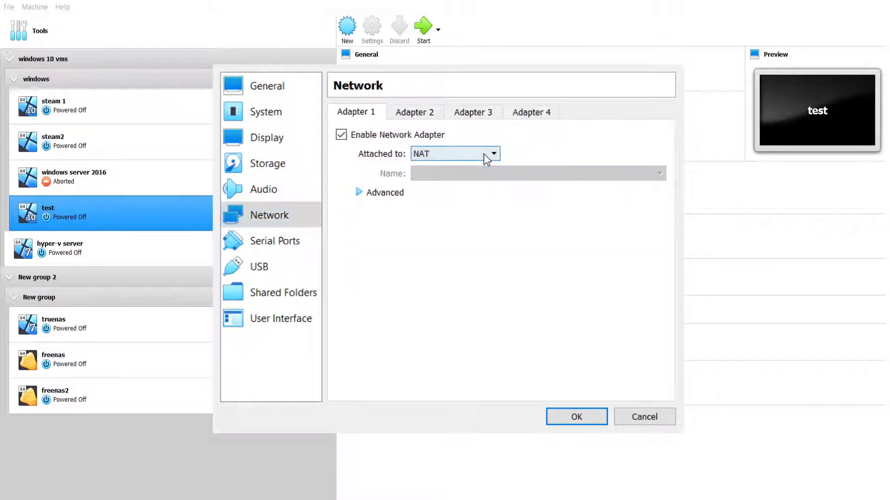
pyautogui.click(454, 154)
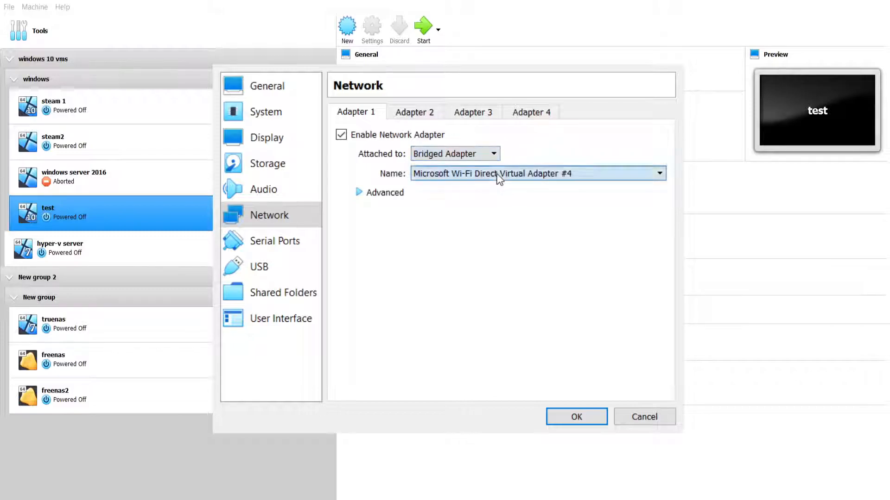
pyautogui.click(536, 173)
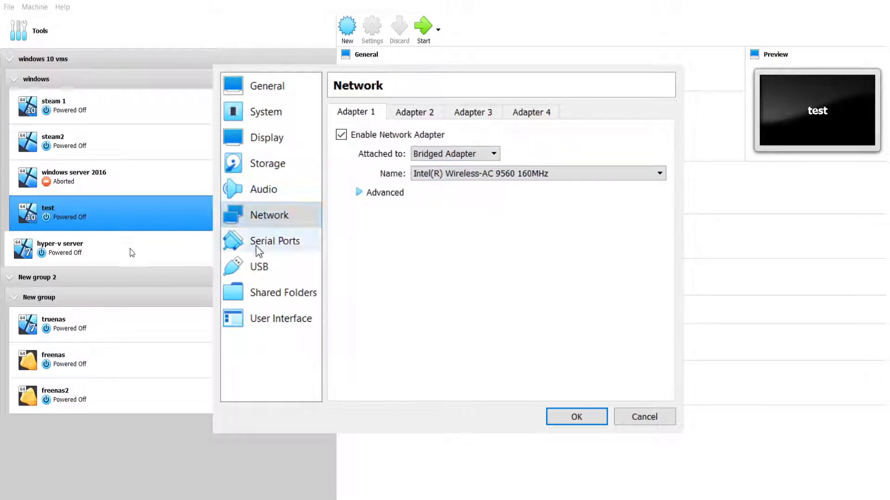
pyautogui.click(274, 241)
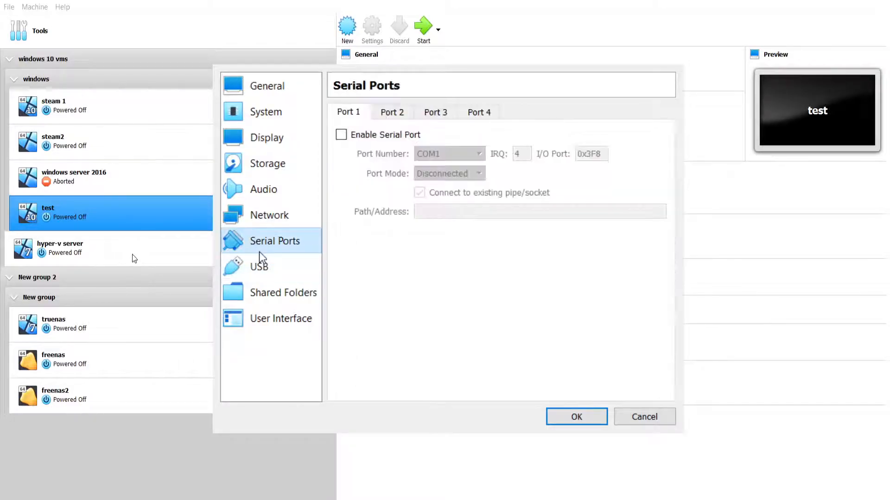
pyautogui.click(280, 318)
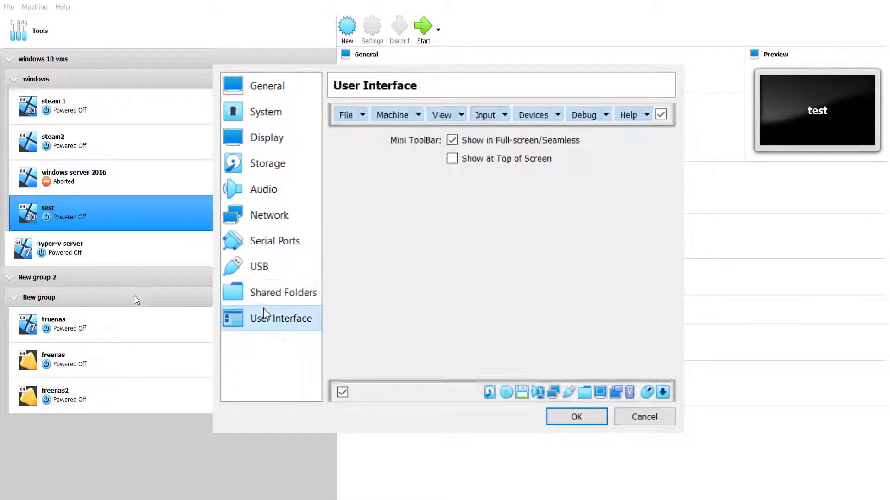
# Review the test VM's General description and System processor and acceleration settings.
pyautogui.click(268, 86)
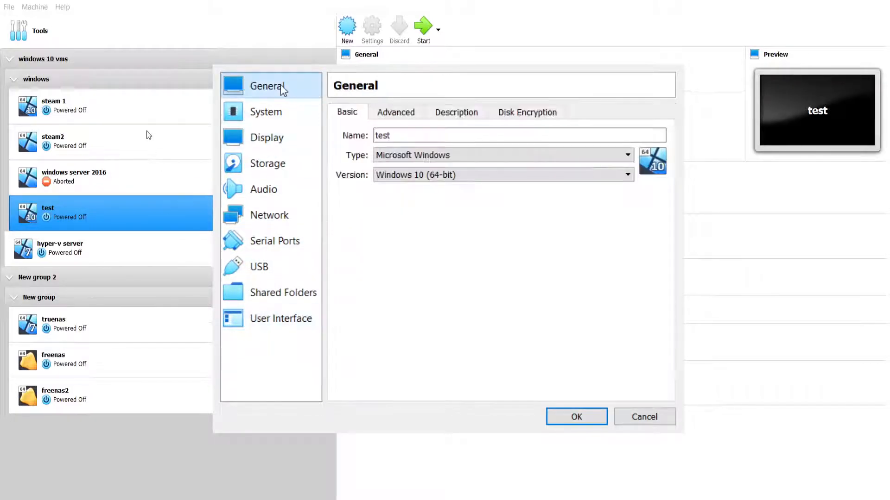
pyautogui.moveTo(412, 162)
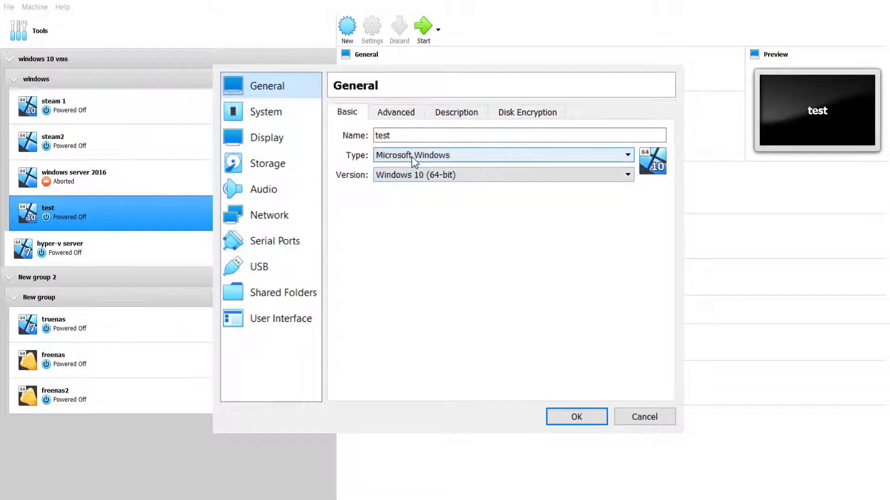
pyautogui.click(455, 112)
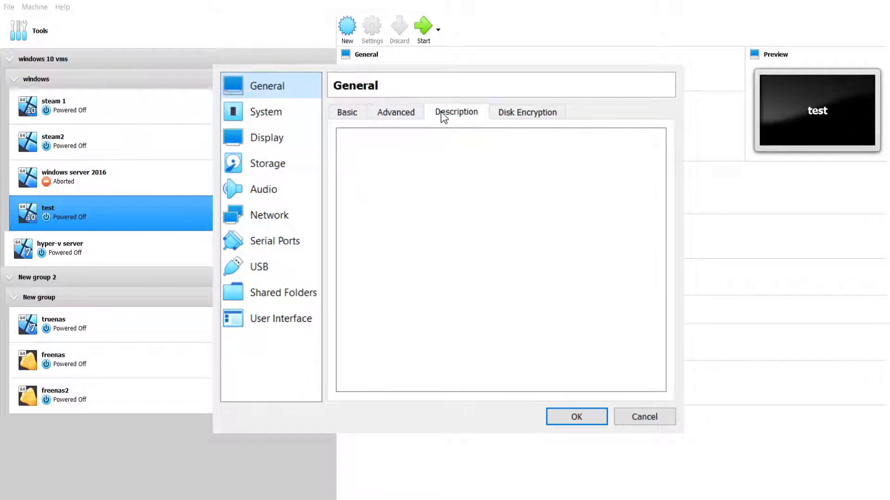
pyautogui.click(265, 111)
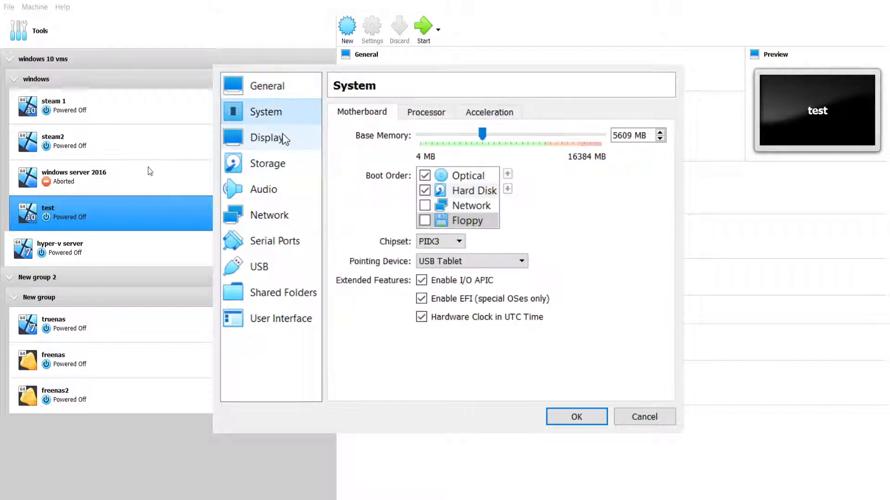
pyautogui.click(425, 112)
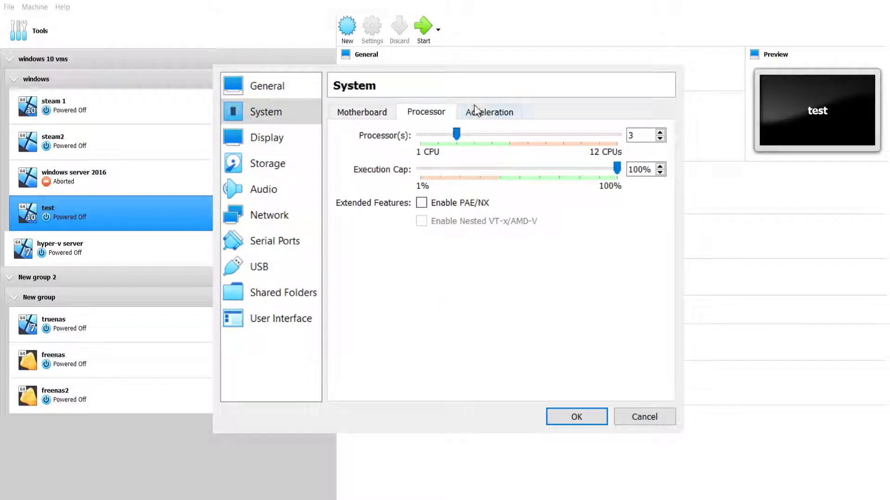
pyautogui.click(489, 112)
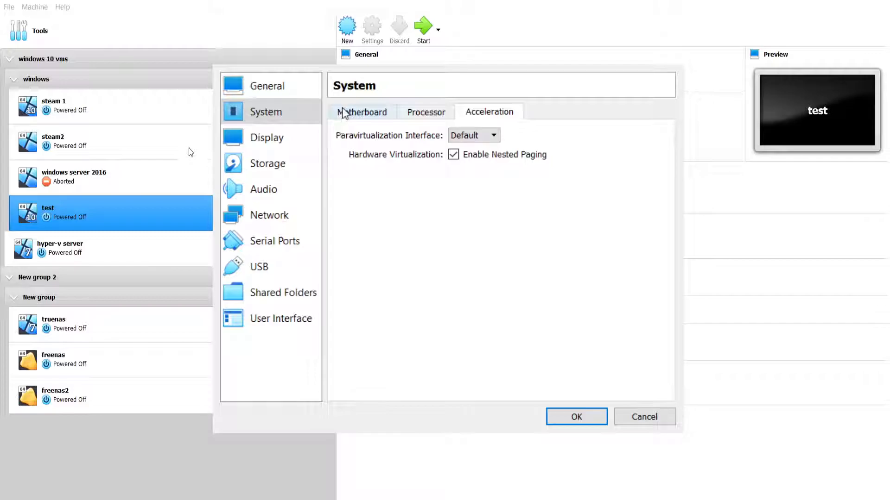
# Set Monitor Count to 2, recheck memory and boot order, and save the settings.
pyautogui.click(267, 137)
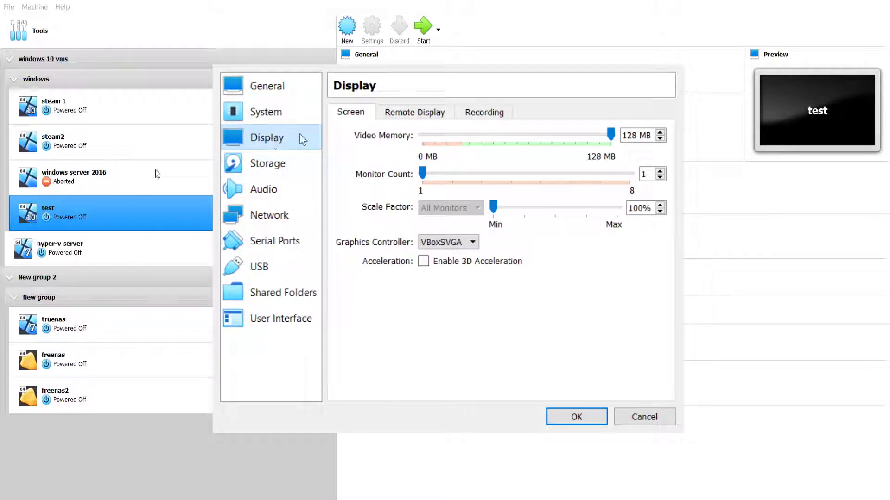
pyautogui.moveTo(267, 153)
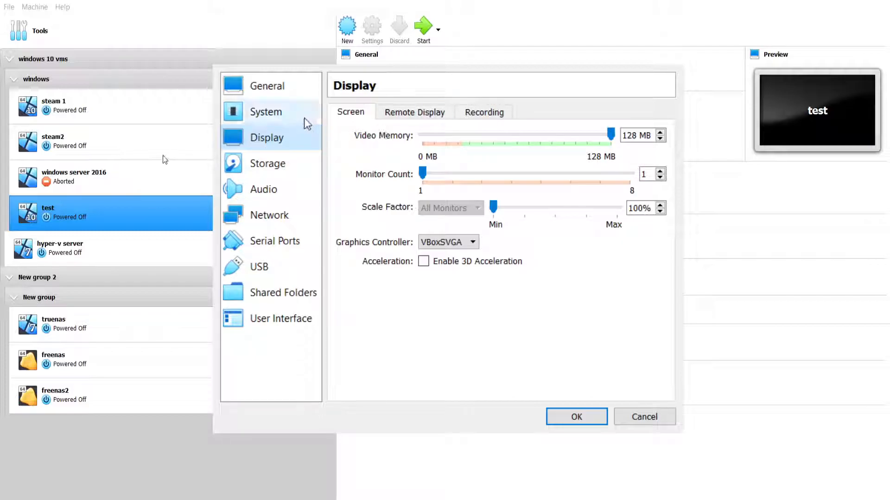
pyautogui.moveTo(286, 150)
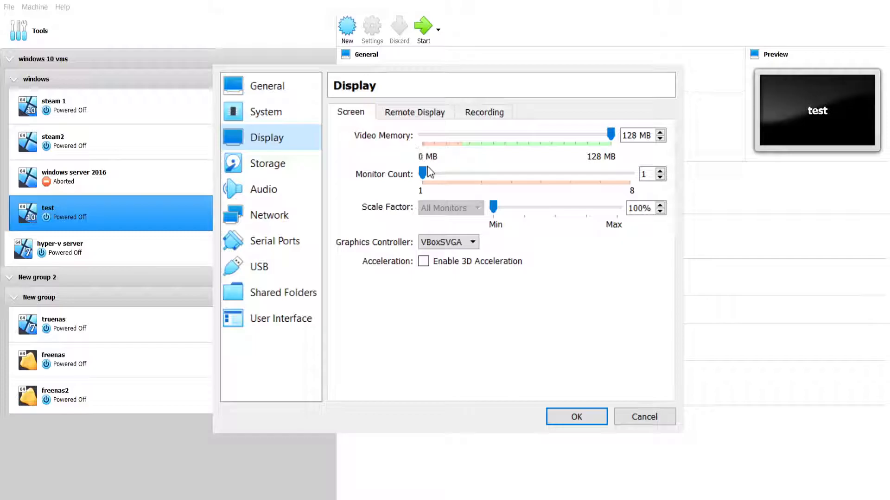
pyautogui.moveTo(420, 172); pyautogui.dragTo(452, 171)
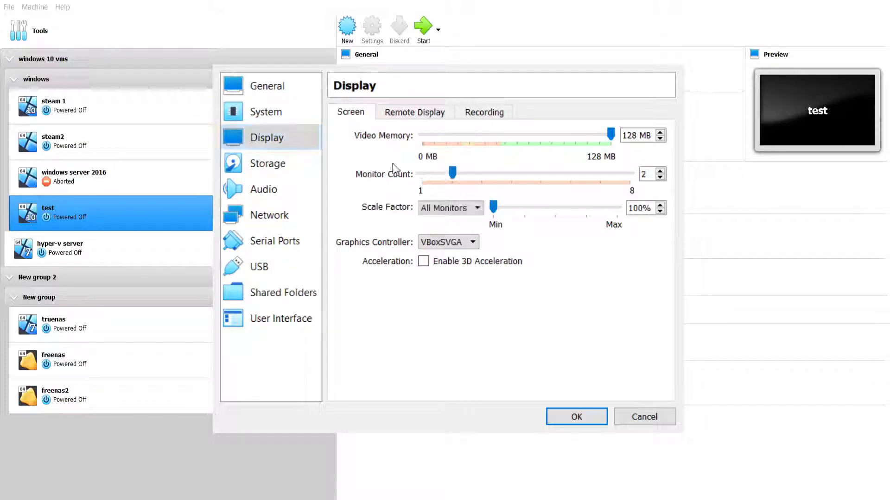
pyautogui.click(266, 111)
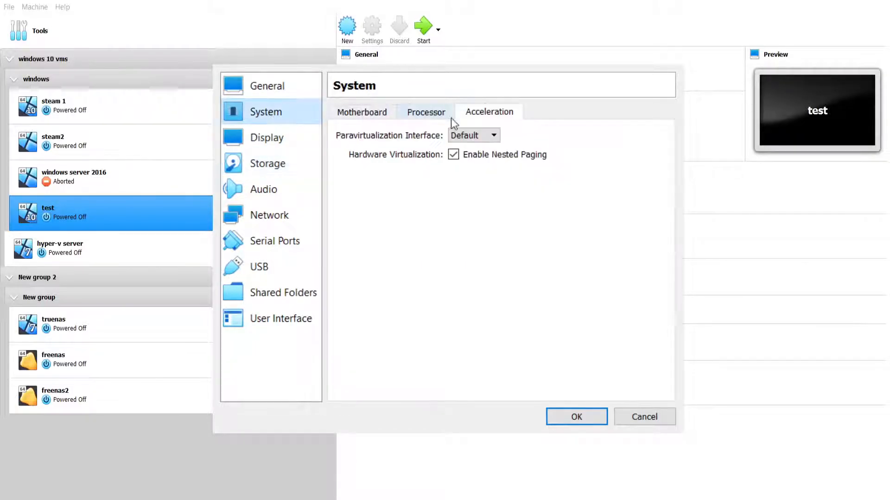
pyautogui.click(361, 112)
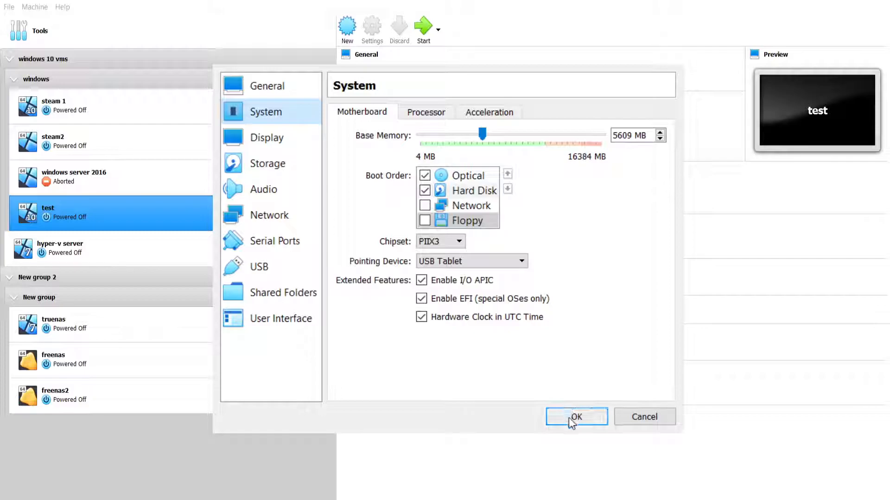
pyautogui.click(576, 417)
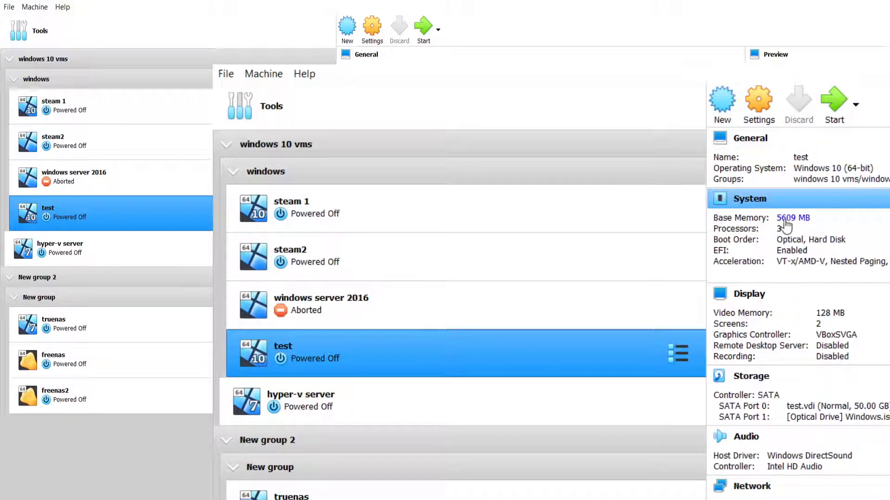
pyautogui.moveTo(811, 256)
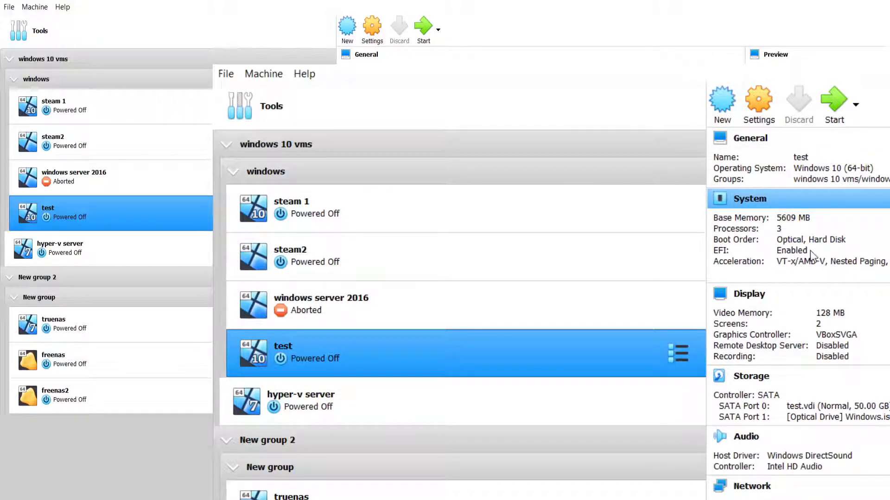
pyautogui.moveTo(819, 305)
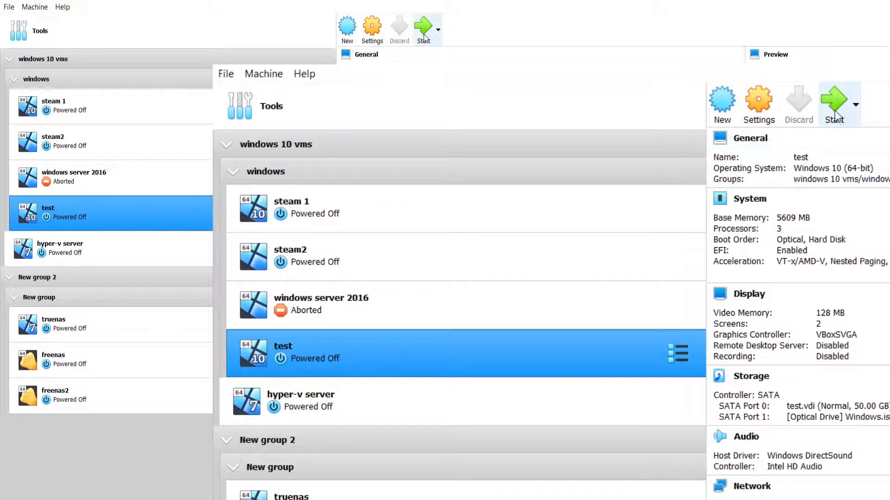
pyautogui.click(834, 103)
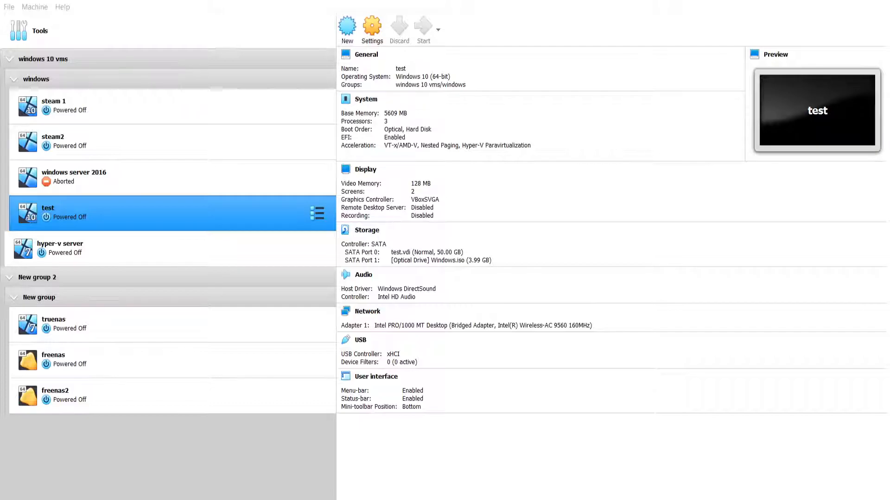
pyautogui.click(423, 30)
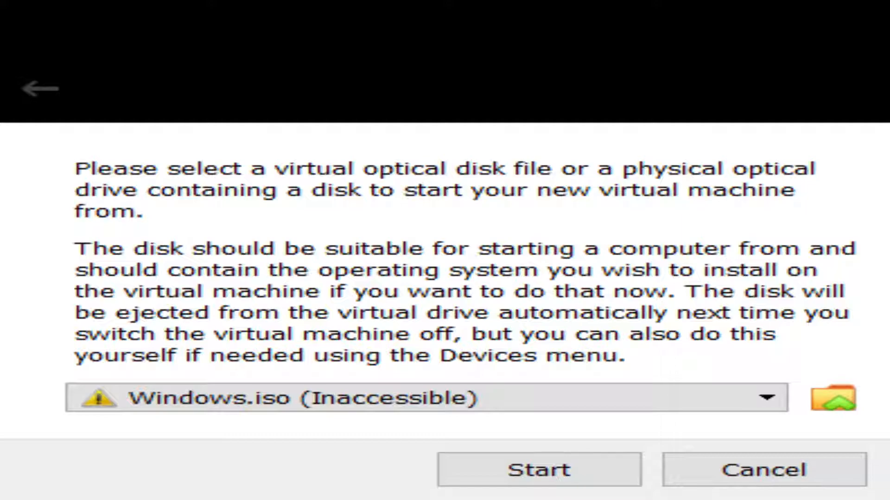
pyautogui.click(537, 469)
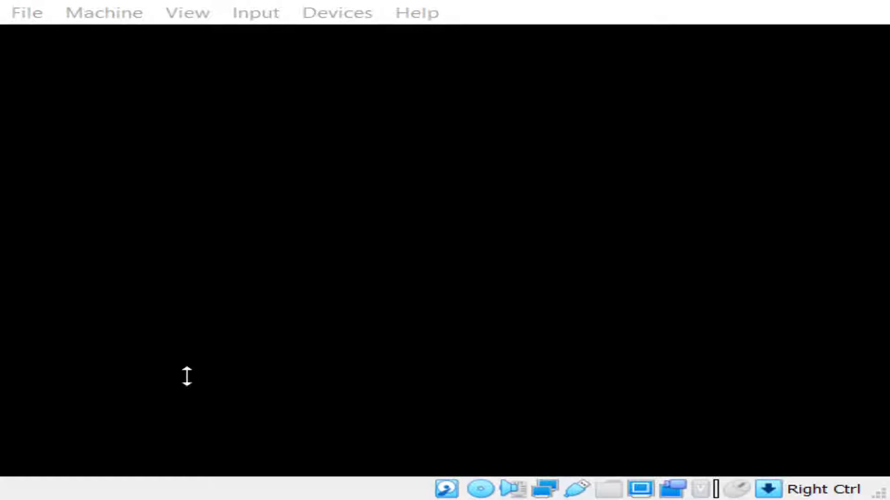
pyautogui.moveTo(434, 372)
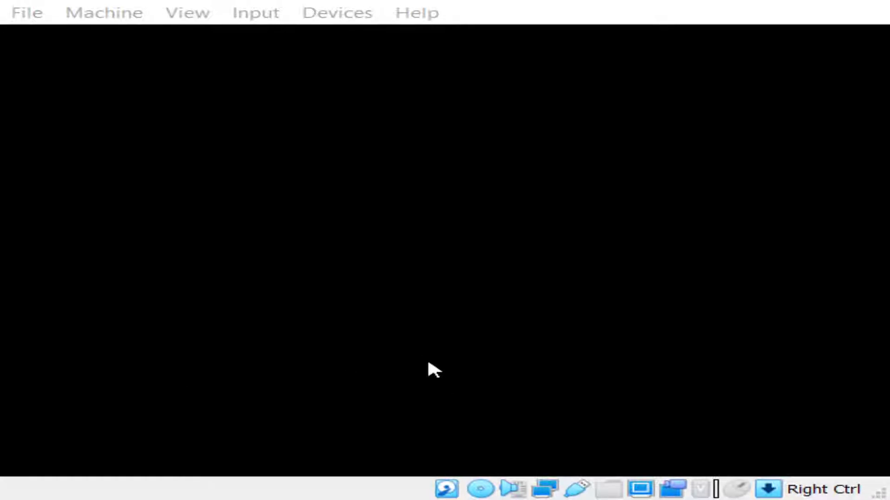
pyautogui.moveTo(662, 370)
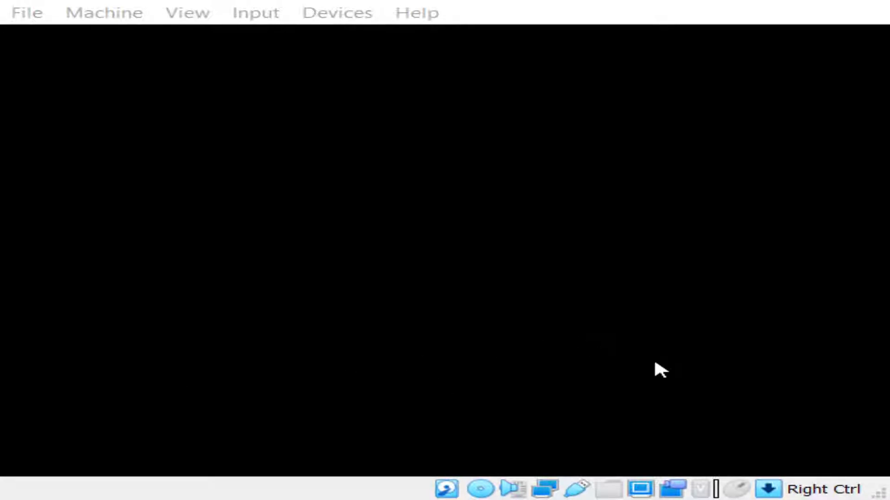
pyautogui.moveTo(260, 315)
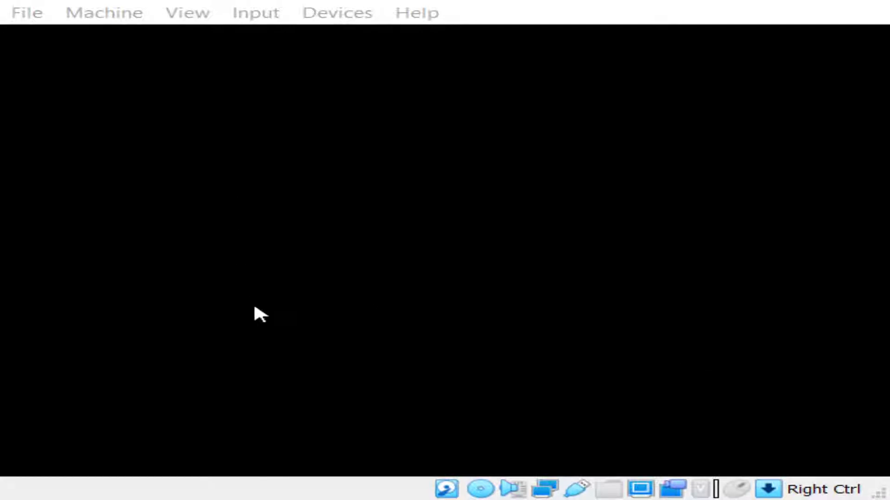
pyautogui.moveTo(375, 284)
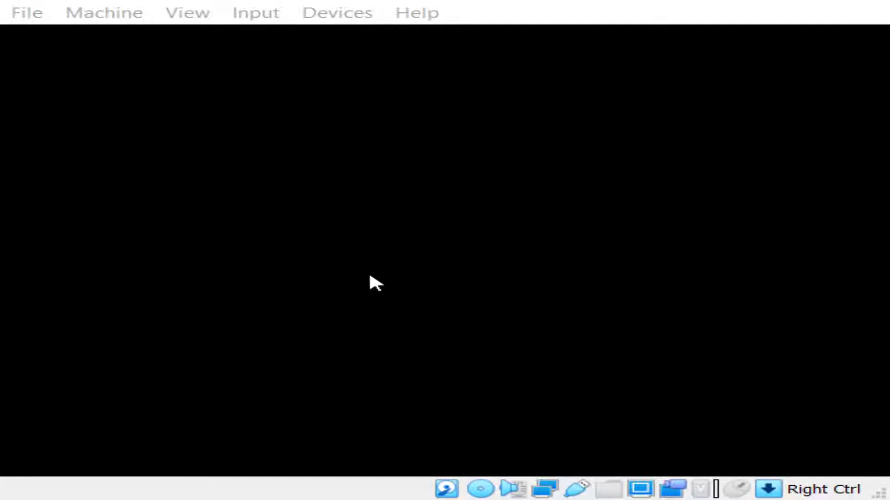
pyautogui.moveTo(513, 414)
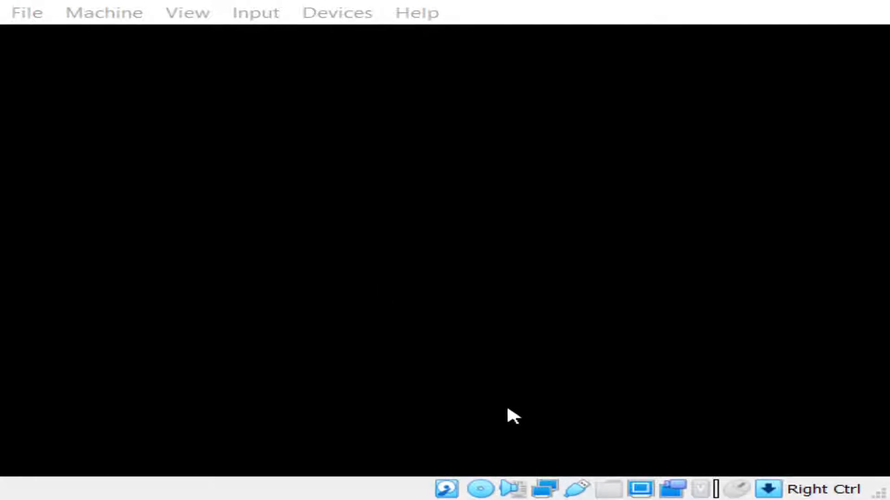
pyautogui.moveTo(499, 409)
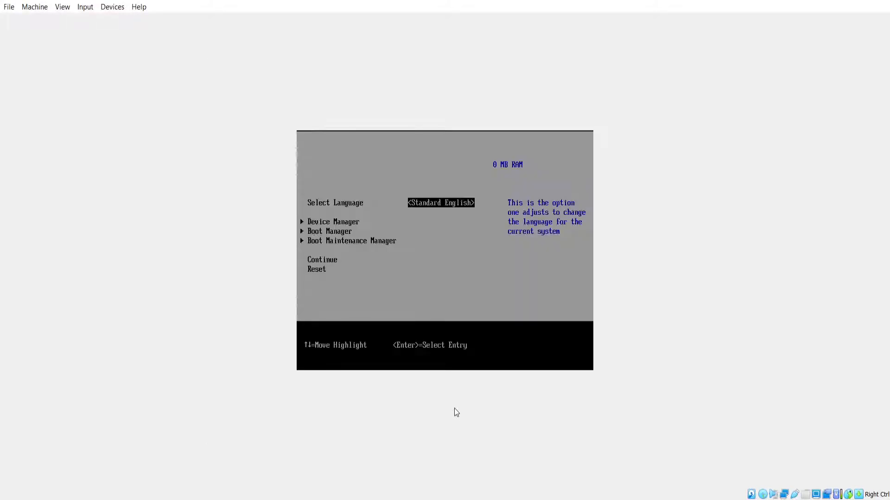
# Navigate firmware Device Manager to RAM Disk Configuration and its Create from file option.
pyautogui.press('Down')
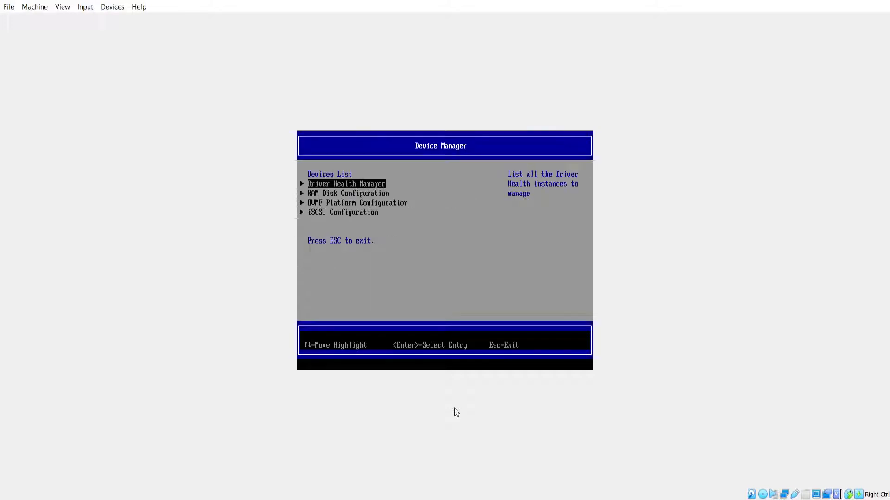
pyautogui.press('Down')
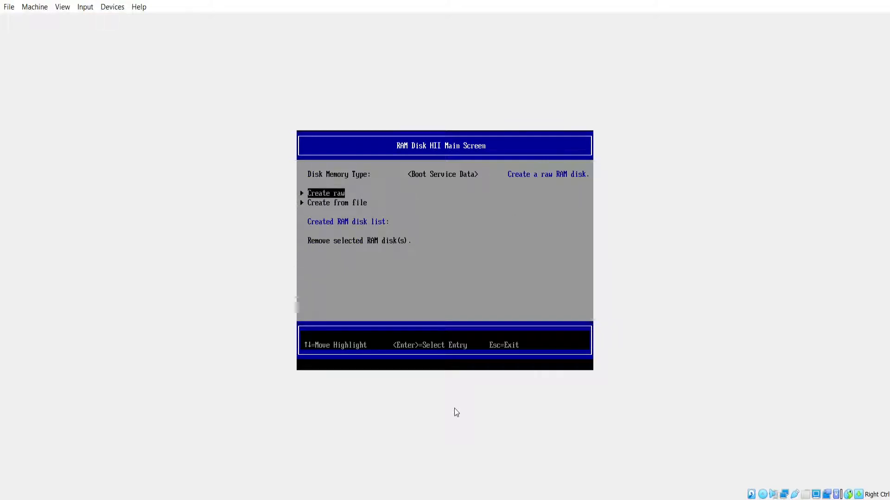
pyautogui.press('Down')
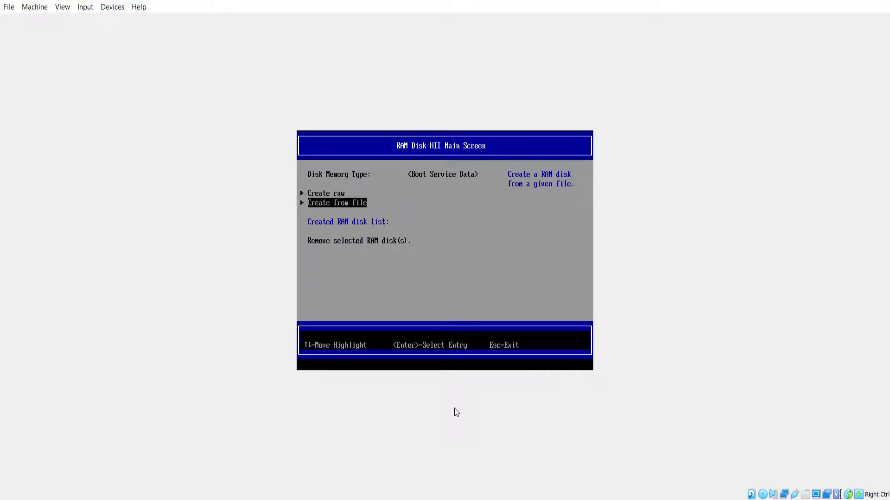
pyautogui.press('Down')
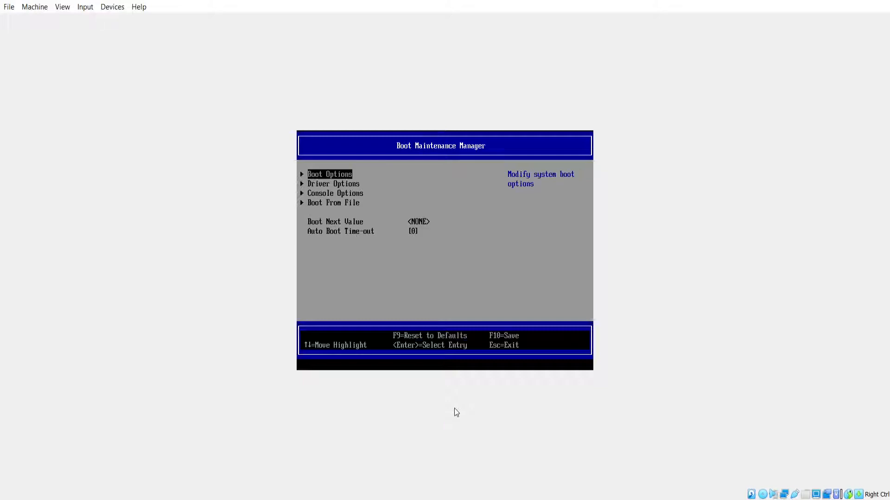
# Go through Driver Options to Add Driver Option Using File, then escape to the CD/DVD boot prompt.
pyautogui.press('Down')
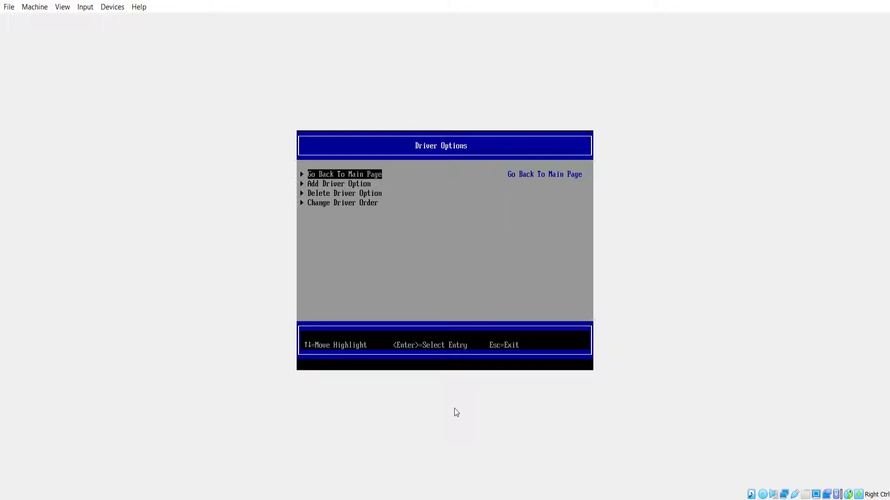
pyautogui.press('Down')
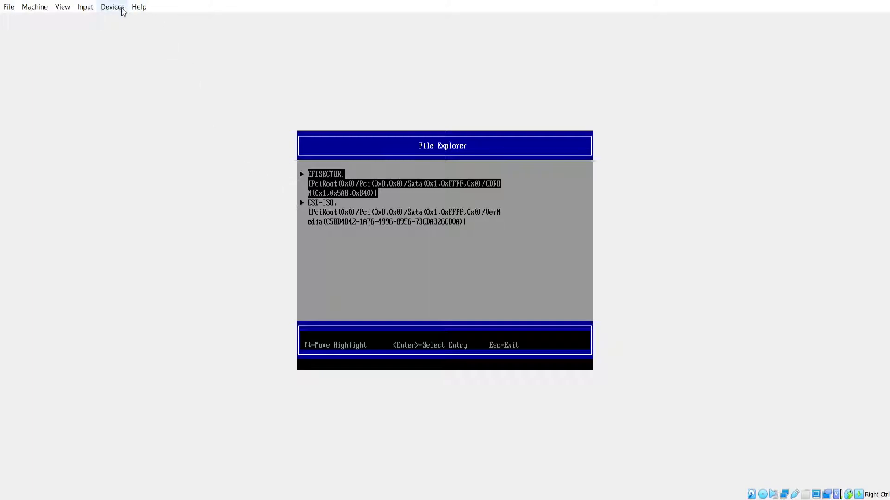
pyautogui.moveTo(256, 257)
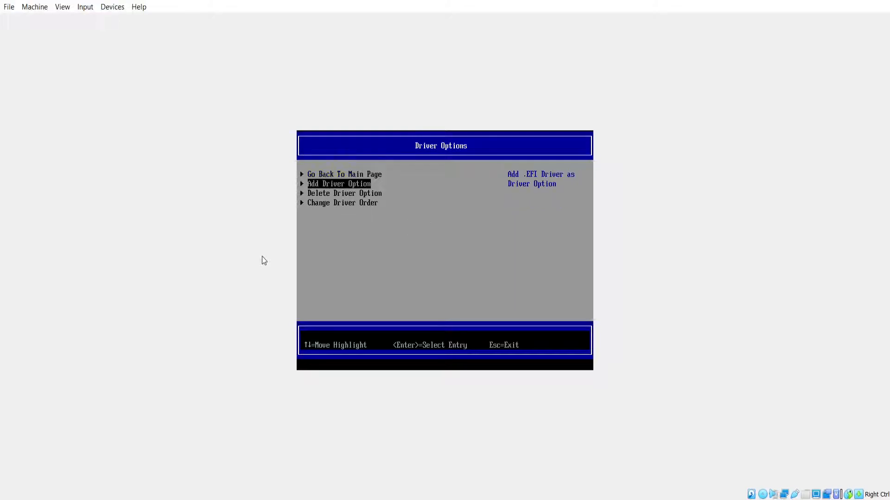
pyautogui.press('Down')
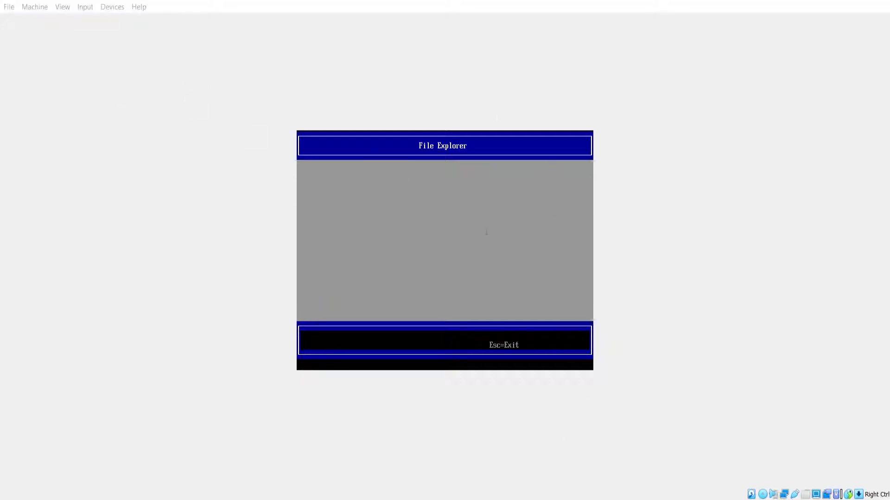
pyautogui.press('Escape')
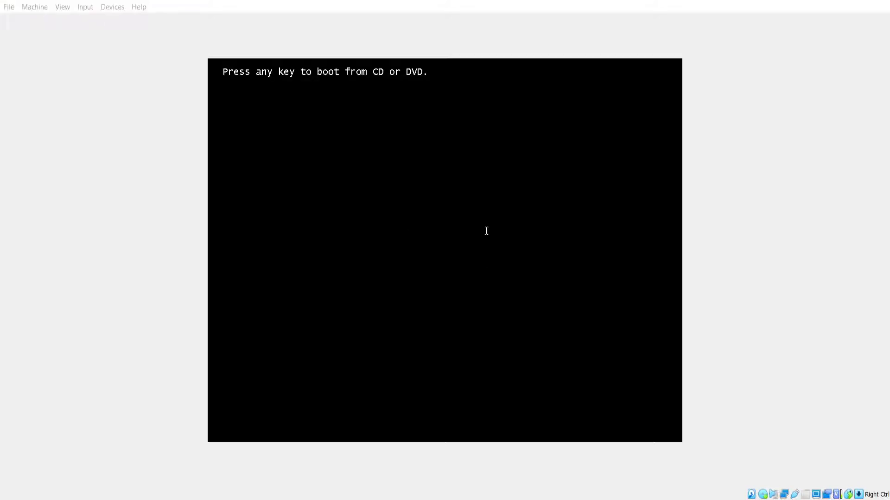
# Boot from the Windows installer disc and reach Windows Setup's language and keyboard page.
pyautogui.press('enter')
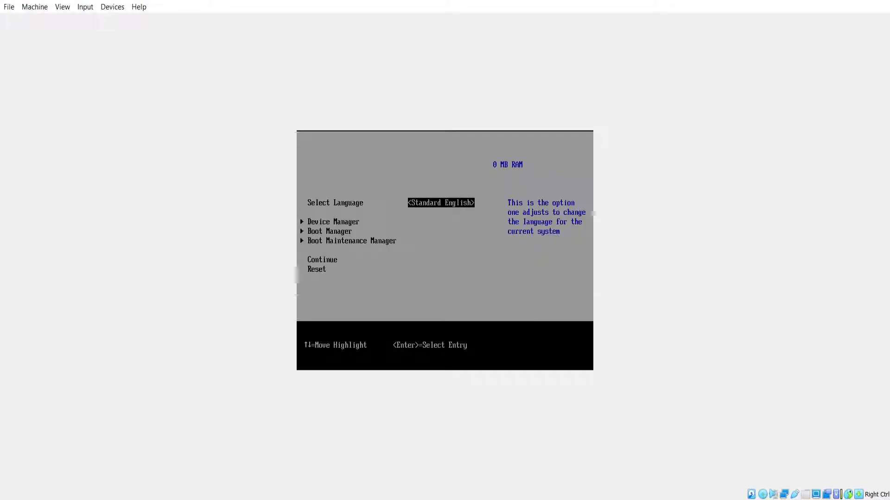
pyautogui.press('Down')
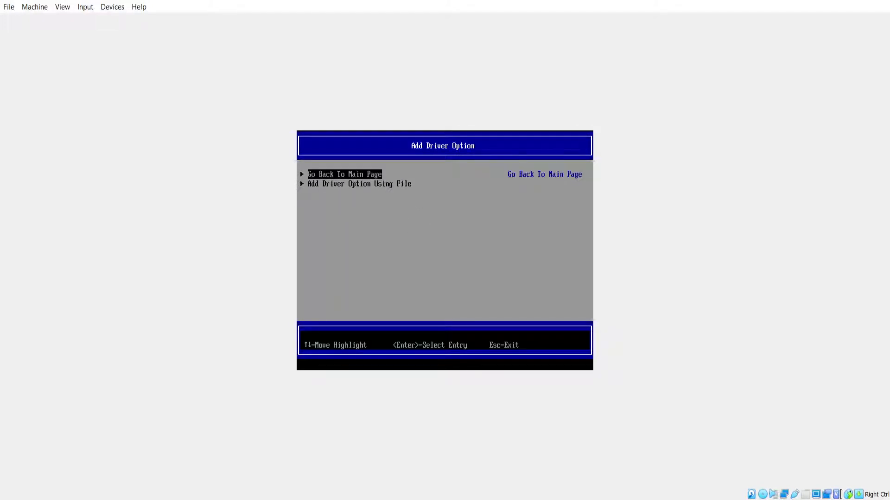
pyautogui.press('Down')
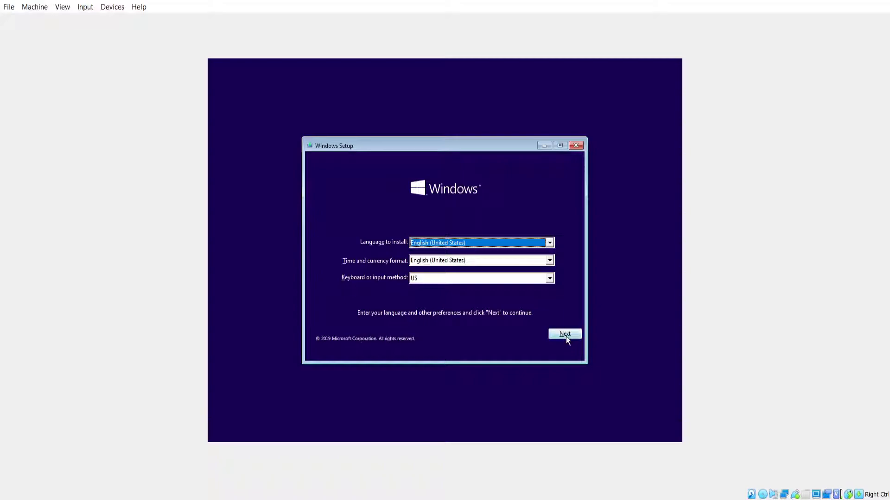
# Accept the language settings and choose 'I don't have a product key' on Activate Windows.
pyautogui.click(564, 334)
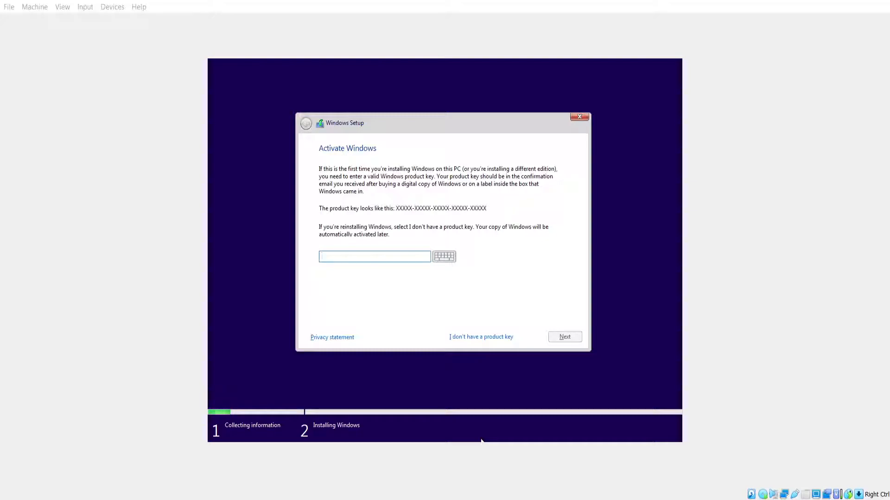
pyautogui.click(374, 256)
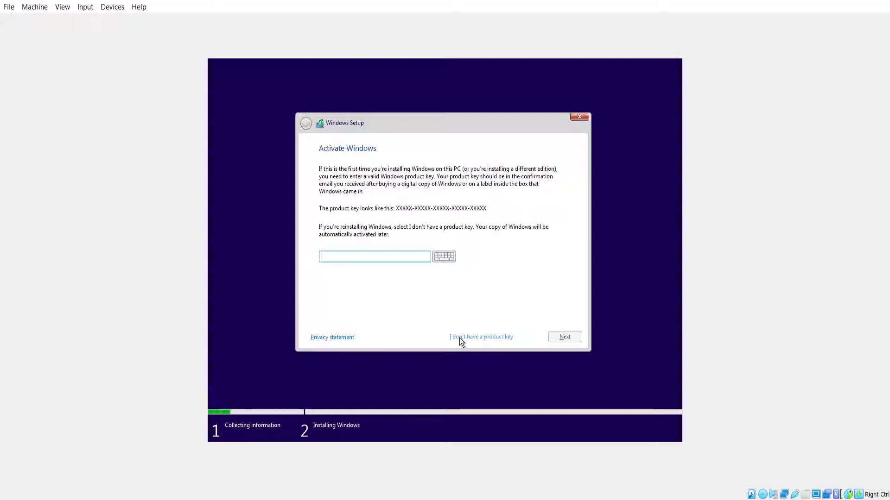
pyautogui.moveTo(290, 287)
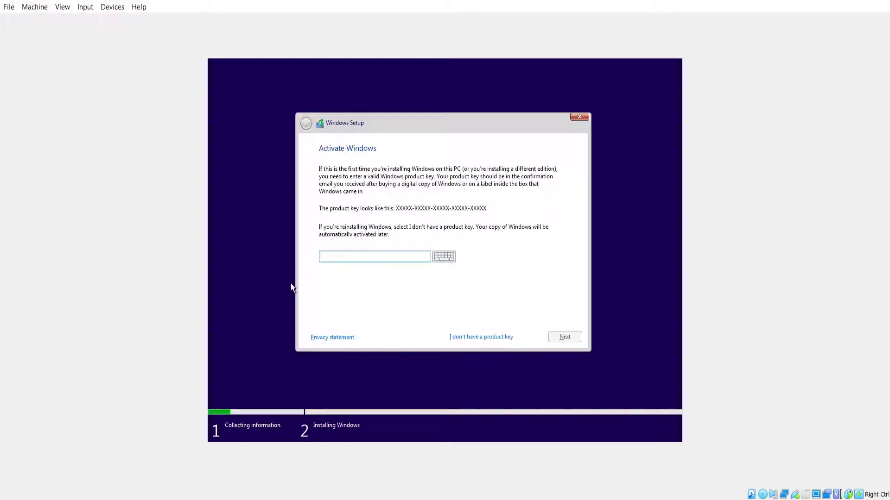
pyautogui.moveTo(301, 145)
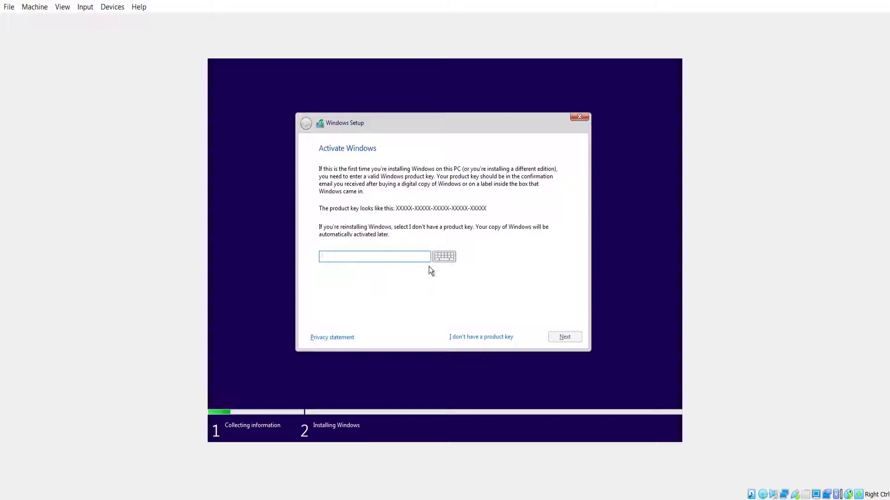
pyautogui.moveTo(480, 337)
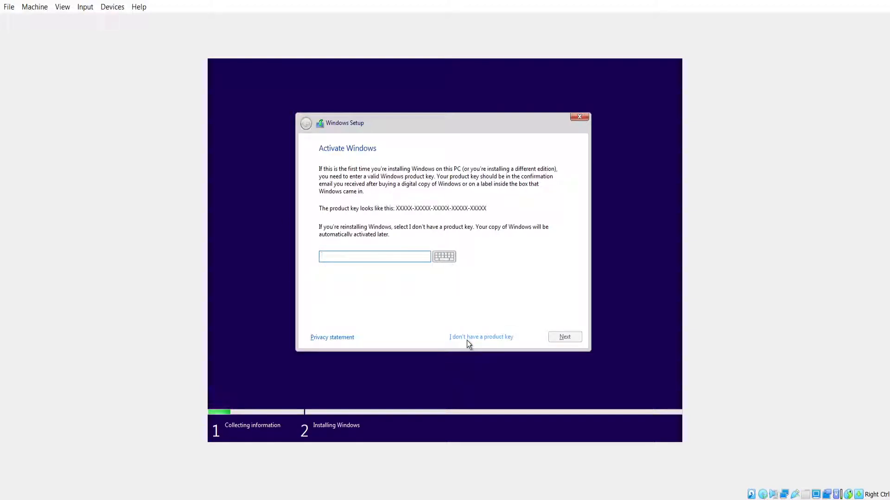
pyautogui.click(480, 336)
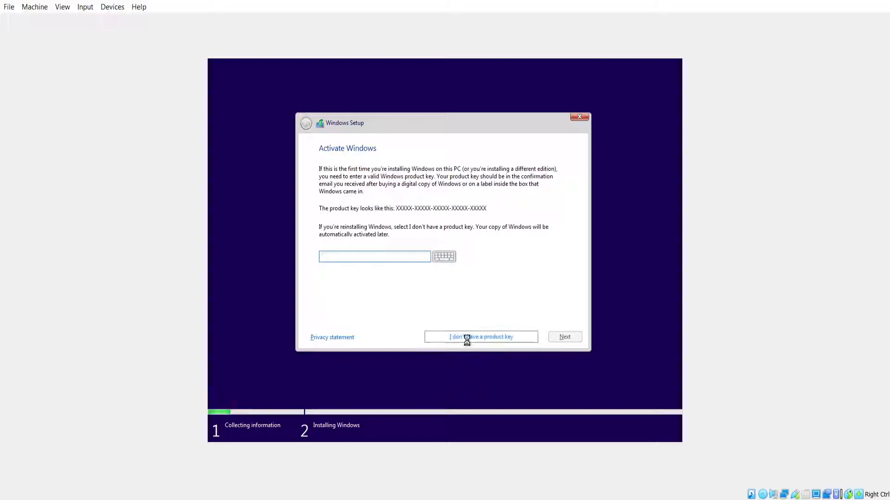
pyautogui.click(480, 337)
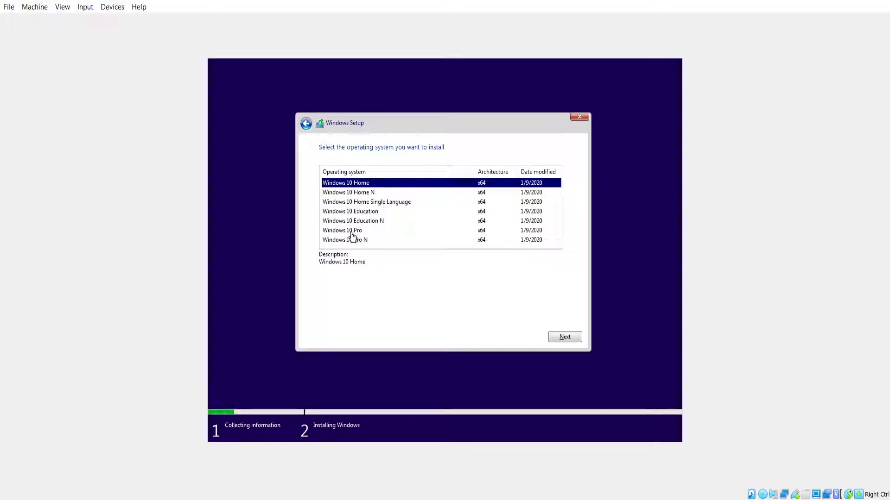
# Choose Windows 10 Pro, accept the license terms, and install onto the 50 GB Drive 0.
pyautogui.click(342, 230)
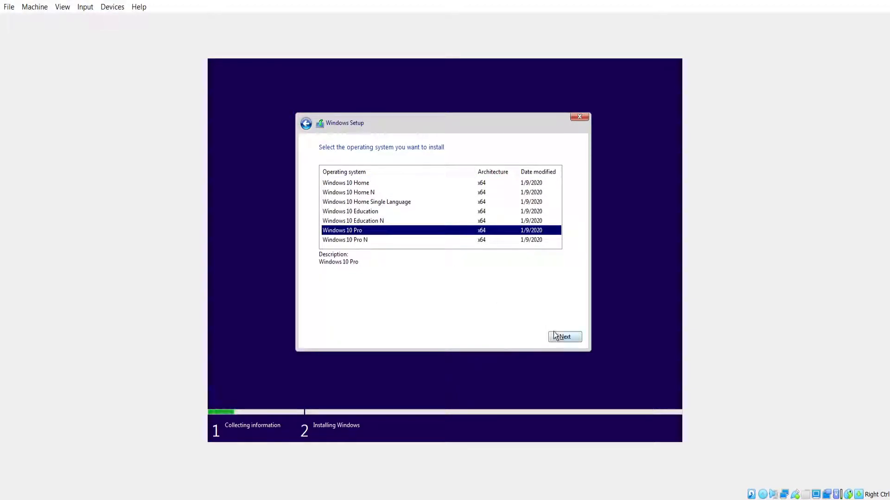
pyautogui.click(564, 336)
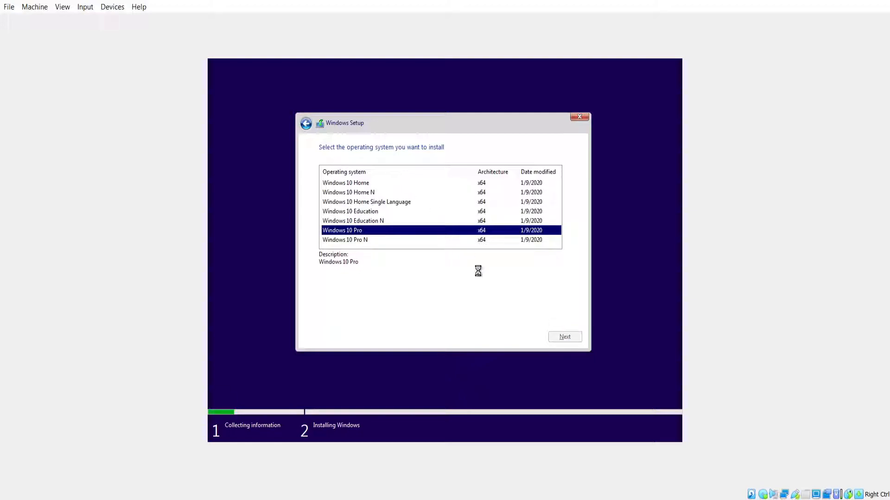
pyautogui.moveTo(603, 401)
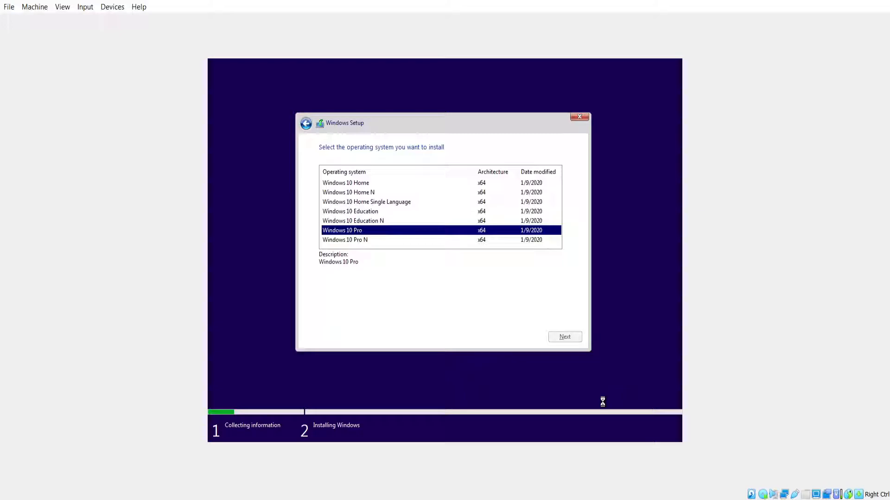
pyautogui.moveTo(502, 296)
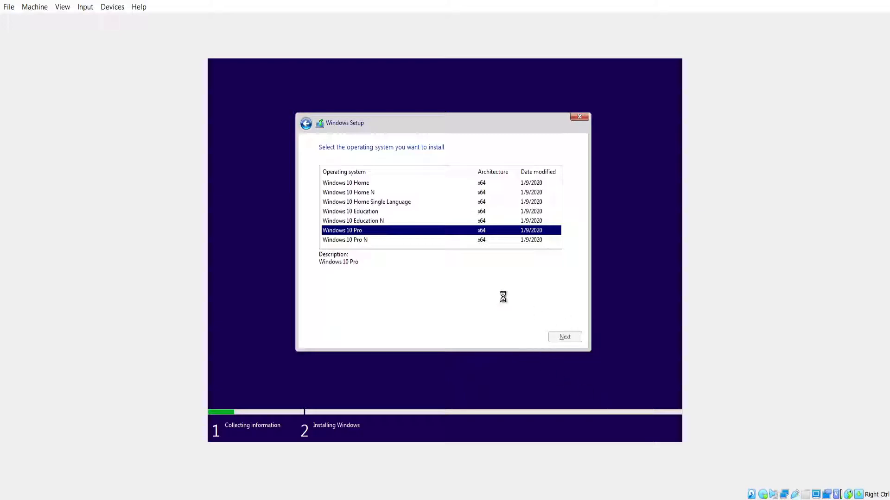
pyautogui.click(564, 337)
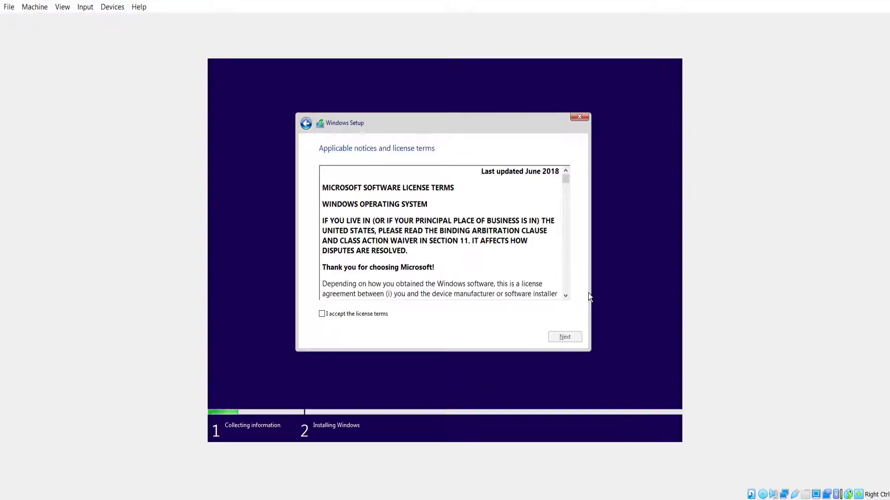
pyautogui.click(322, 313)
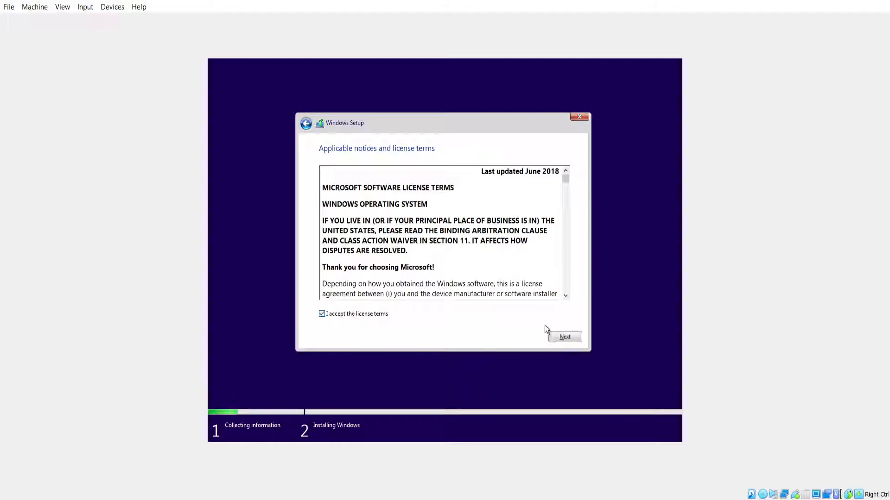
pyautogui.click(564, 336)
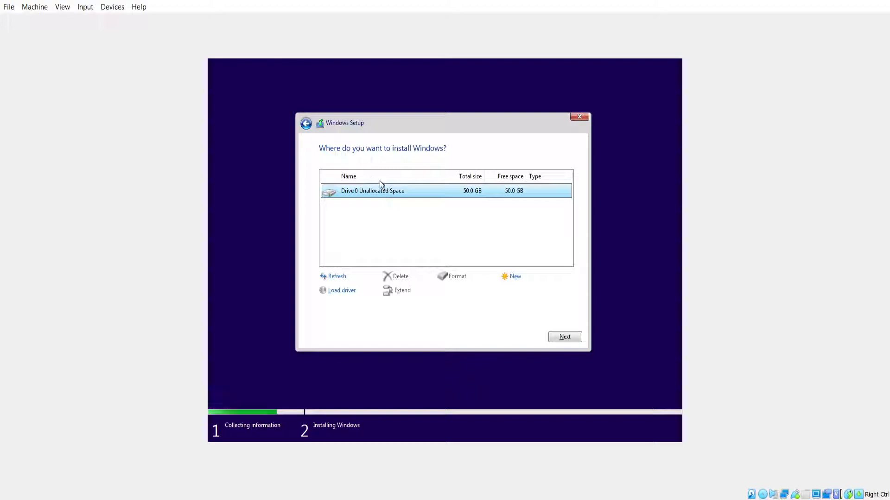
pyautogui.click(563, 336)
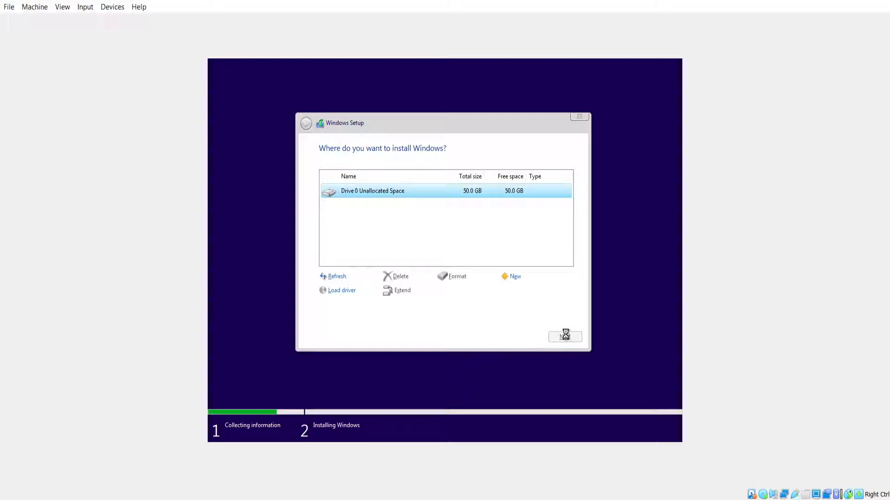
pyautogui.click(564, 336)
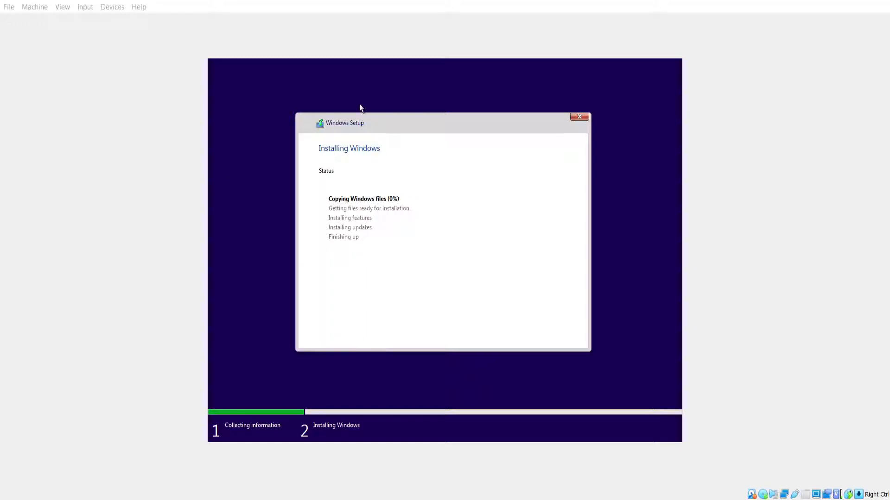
pyautogui.moveTo(348, 295)
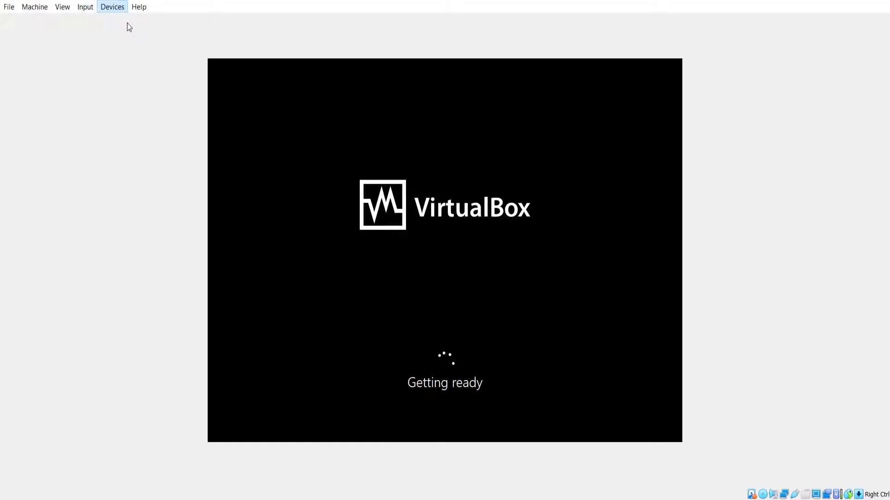
pyautogui.moveTo(178, 47)
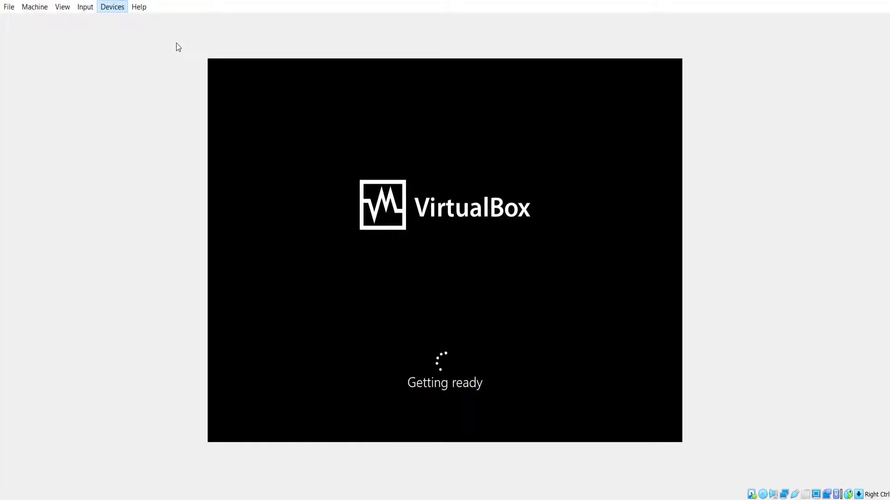
pyautogui.moveTo(175, 63)
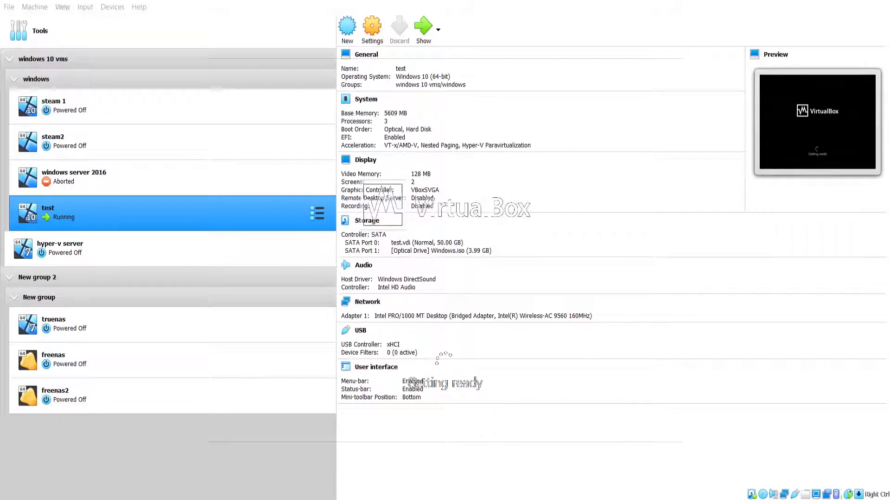
# Show the running 'test' VM's window, still on Windows' Getting ready screen.
pyautogui.click(423, 29)
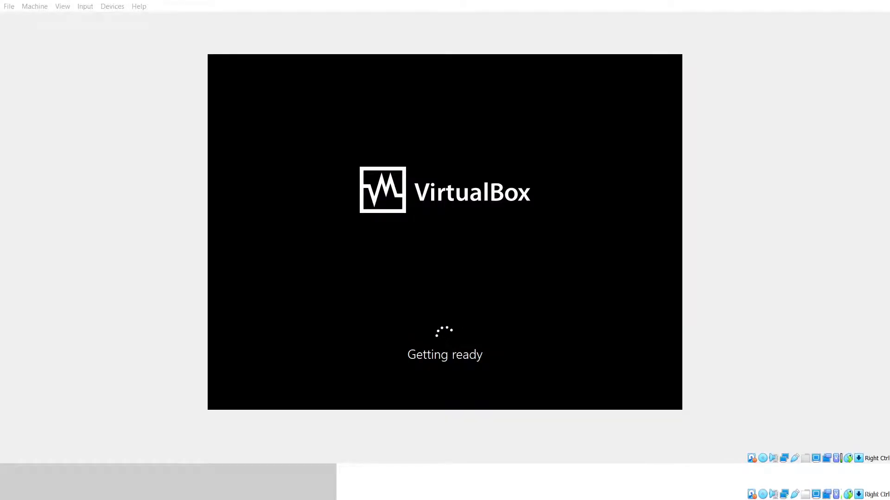